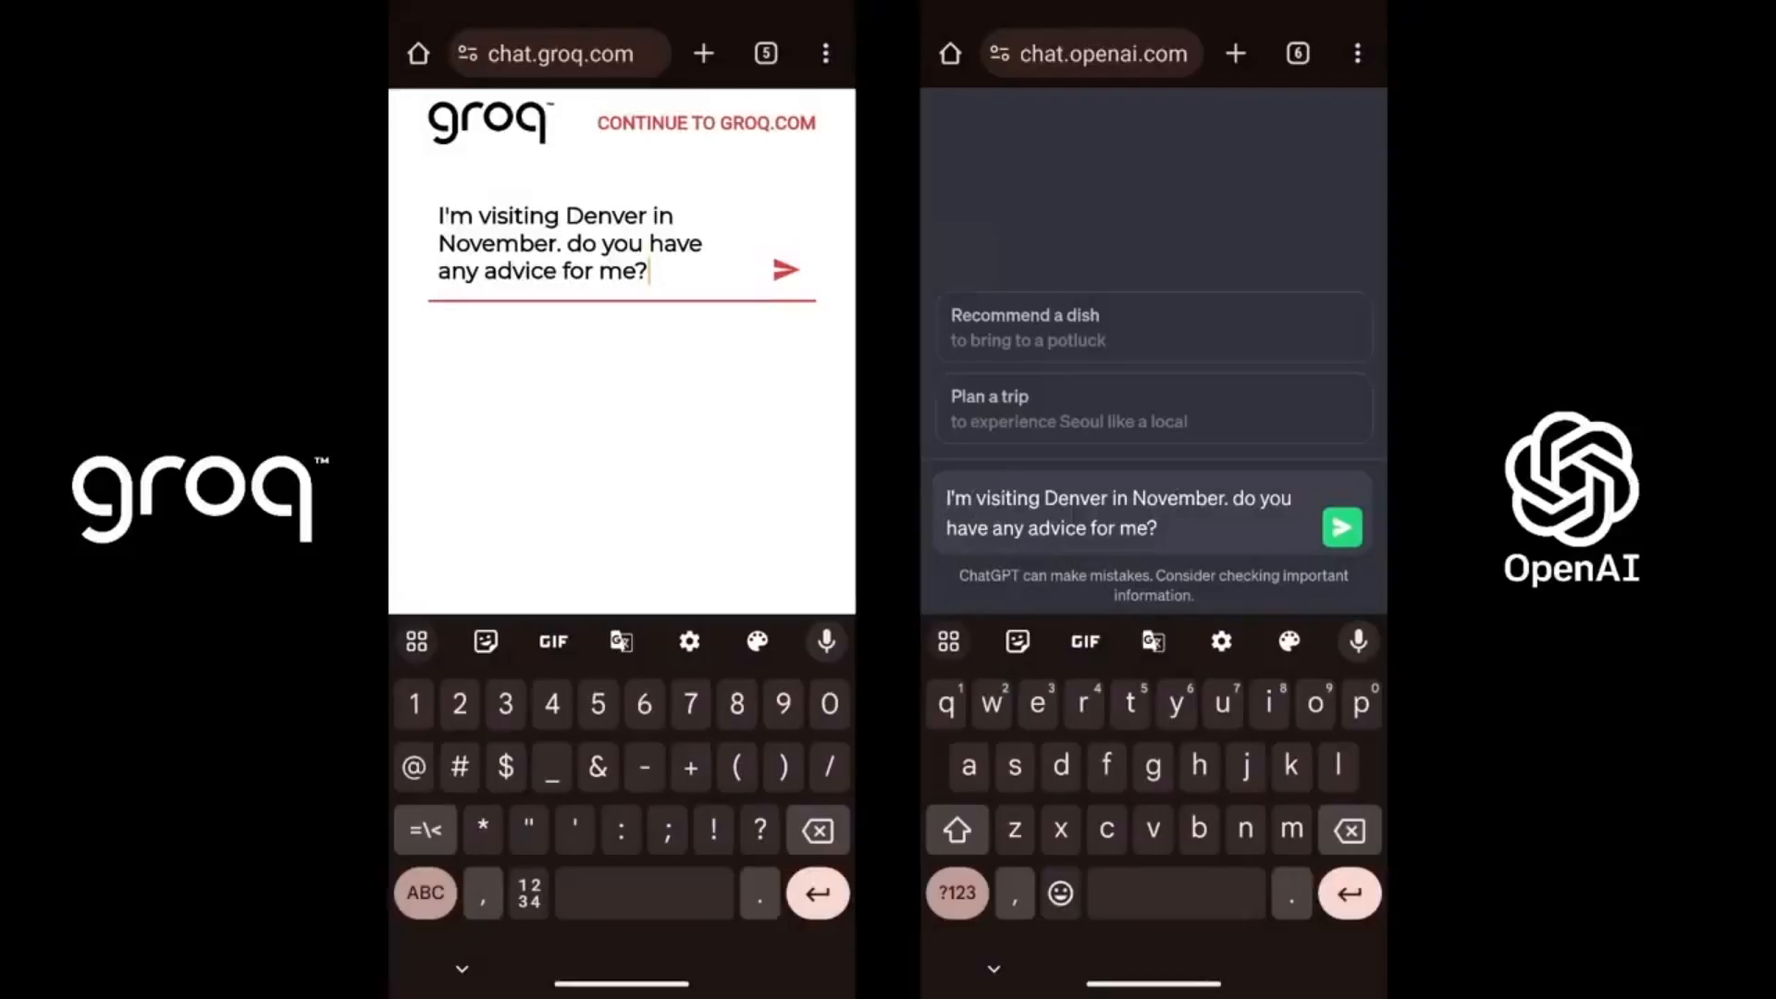
Step: Send the Denver-in-November travel question in Groq Chat, matching the ChatGPT prompt
{"action": "left_click", "coordinate": [784, 271]}
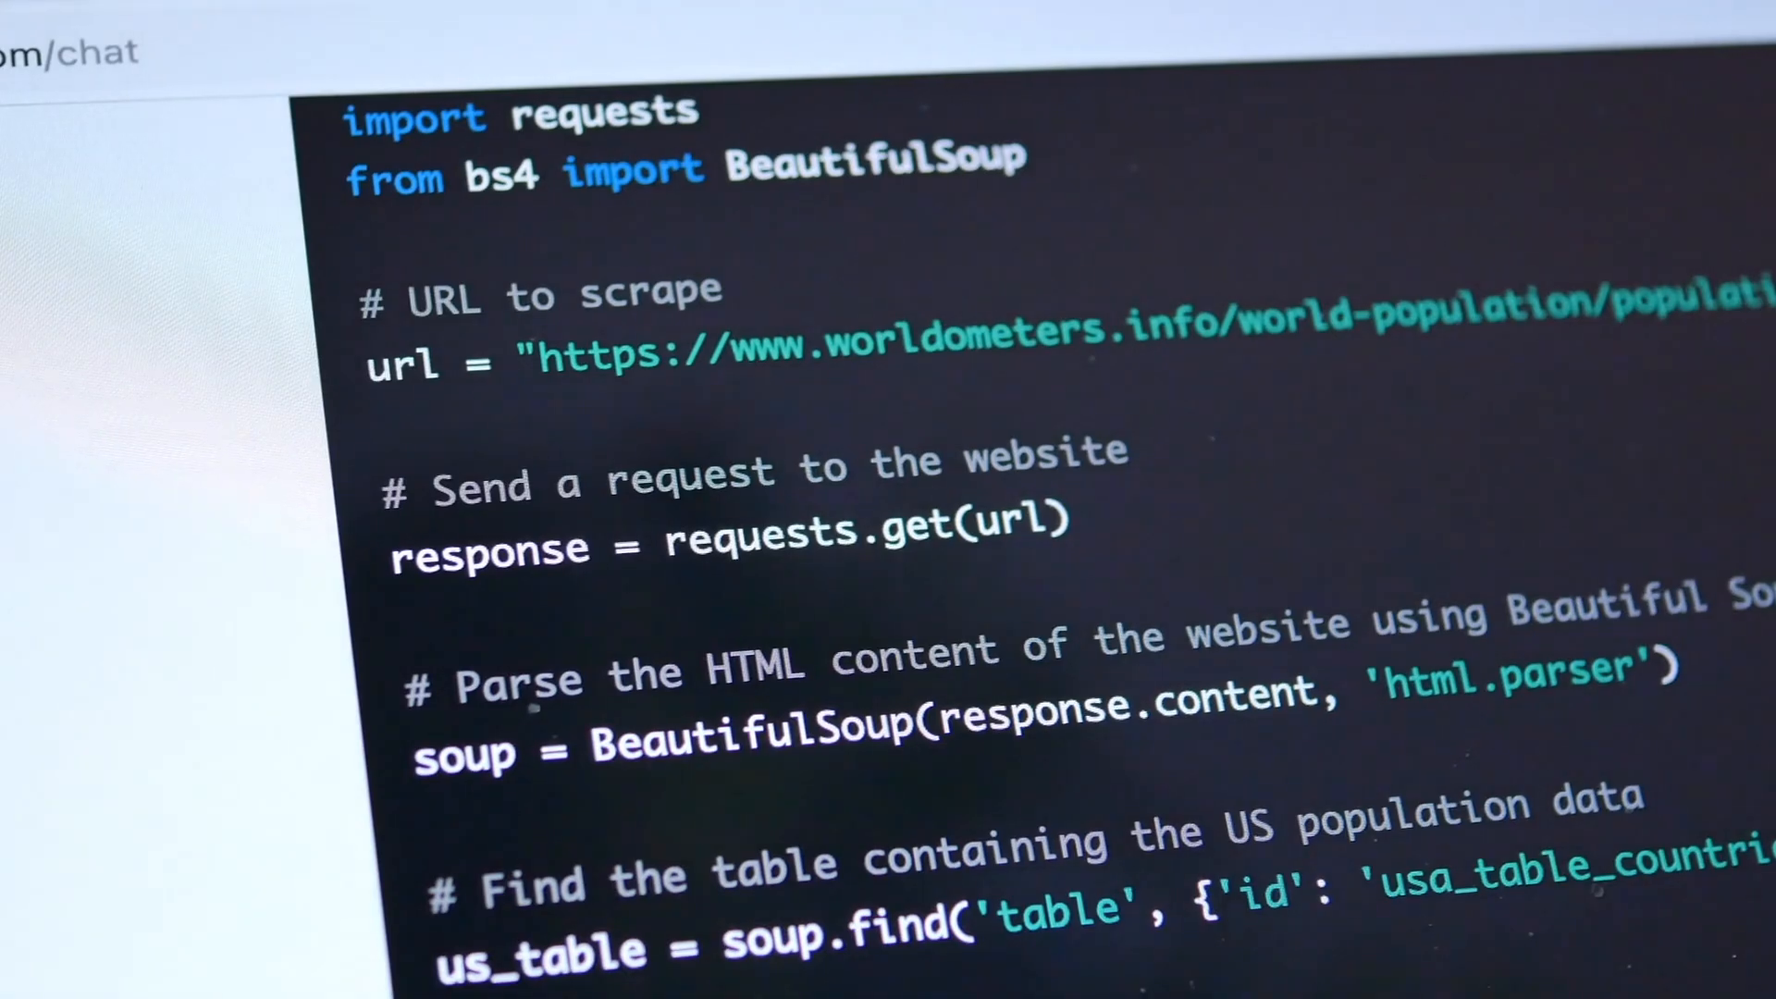
Step: Scroll the scraping script to the table lookup by ID and row-extraction lines
{"action": "scroll", "scroll_direction": "down", "scroll_amount": 3}
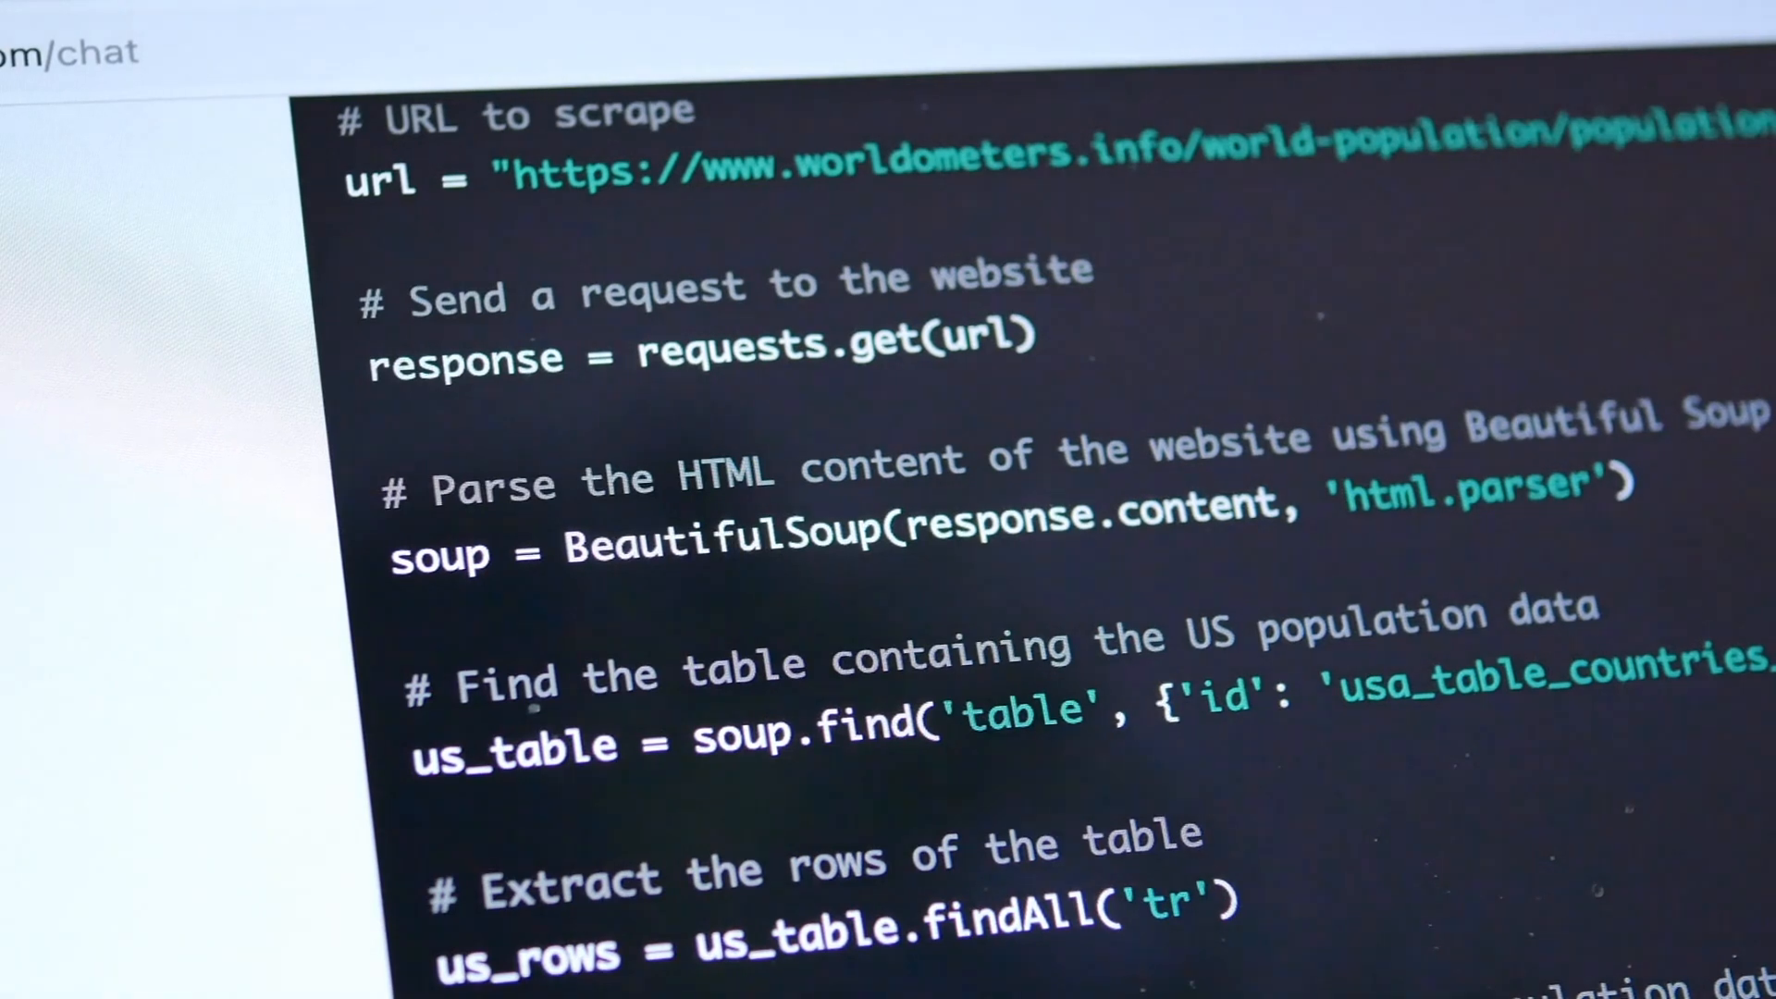